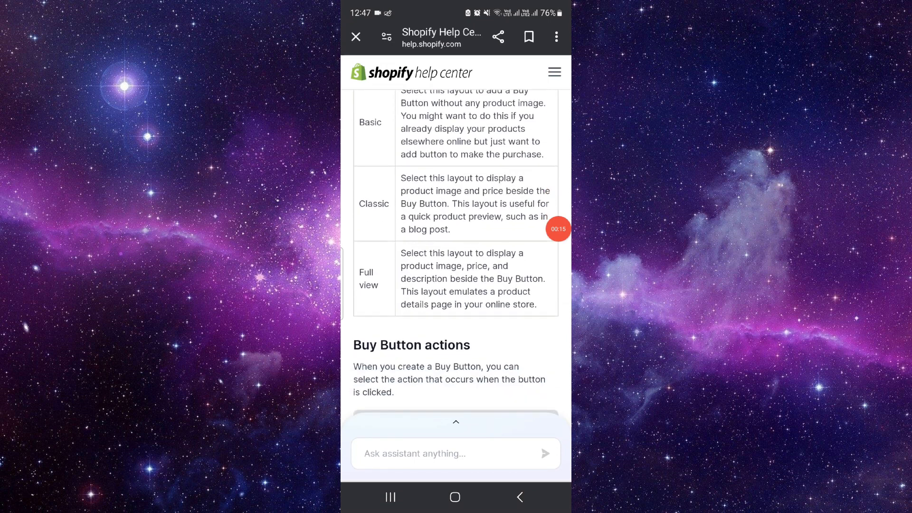
Step: Scroll past the layouts table to the Buy Button actions: add to cart, direct checkout, product details
{"action": "scroll", "scroll_direction": "down", "scroll_amount": 3}
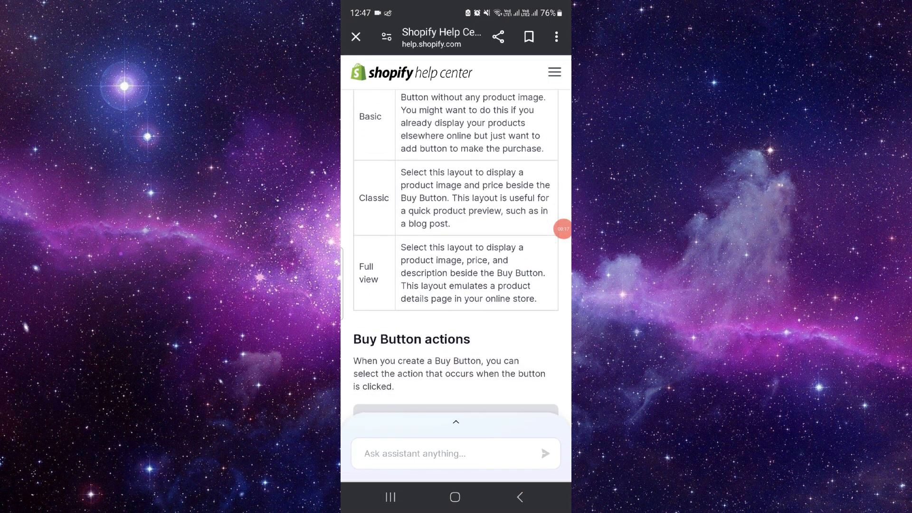
{"action": "scroll", "scroll_direction": "down", "scroll_amount": 3}
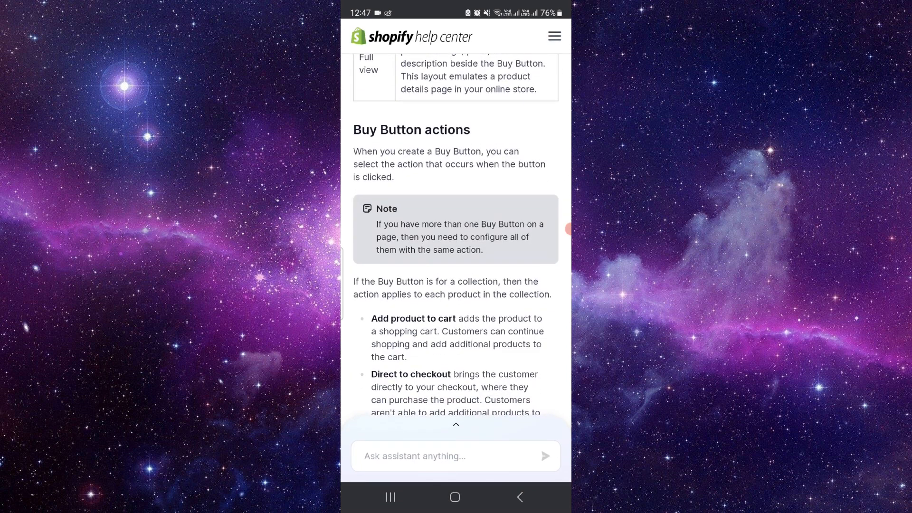
{"action": "scroll", "scroll_direction": "down", "scroll_amount": 3}
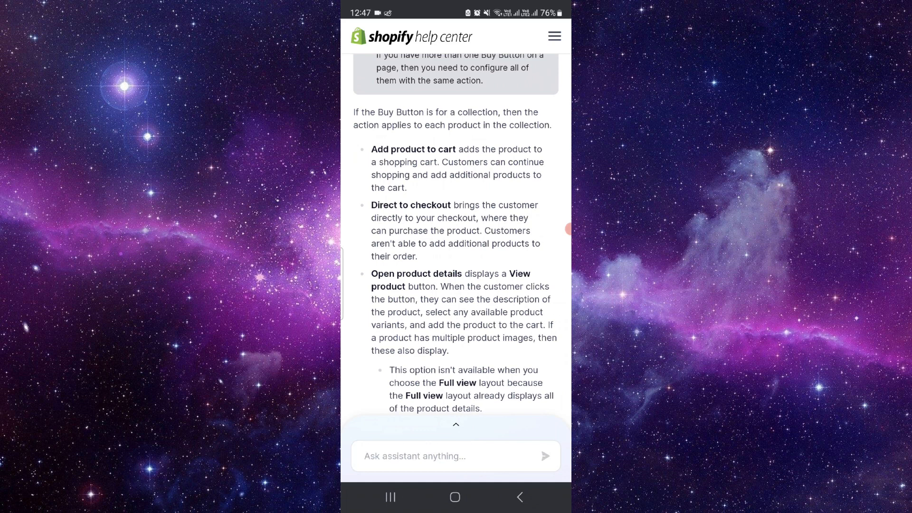
Step: Scroll through the Buy Button appearance section to 'Create a Buy Button for a single product'
{"action": "scroll", "scroll_direction": "down", "scroll_amount": 3}
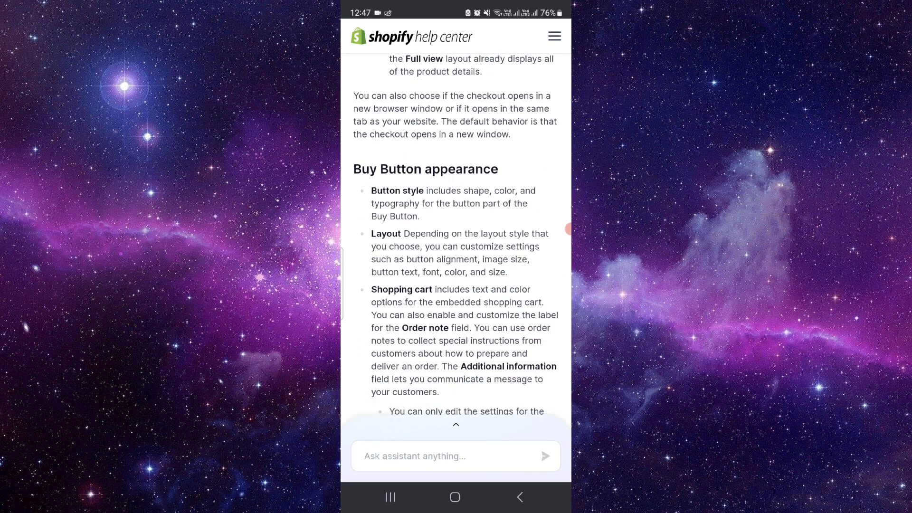
{"action": "scroll", "scroll_direction": "down", "scroll_amount": 3}
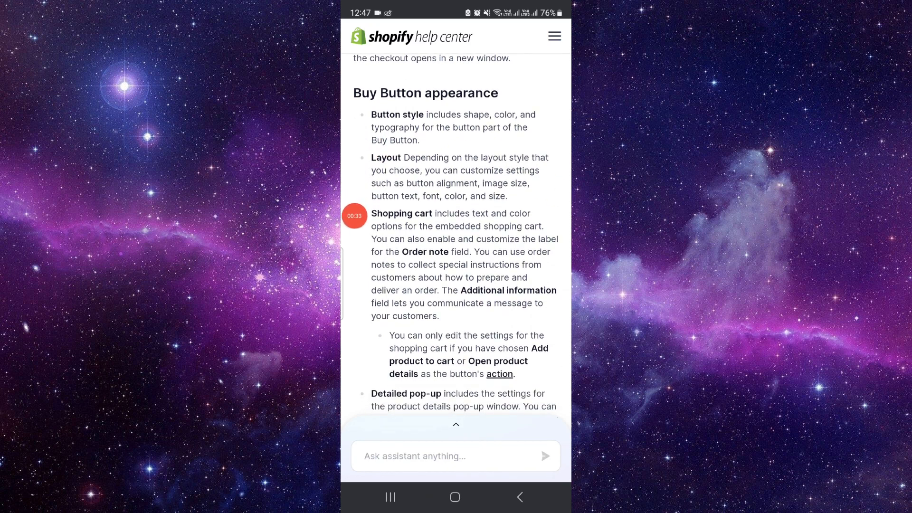
{"action": "scroll", "scroll_direction": "down", "scroll_amount": 3}
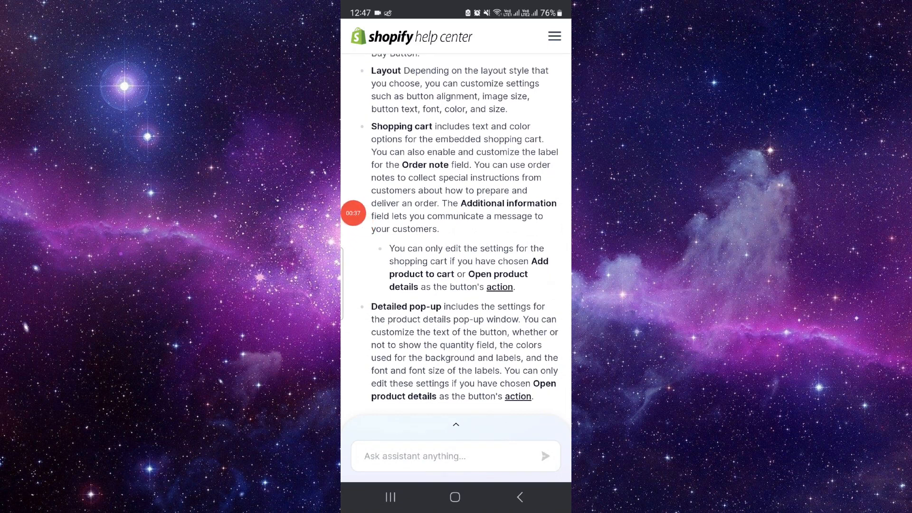
{"action": "scroll", "scroll_direction": "down", "scroll_amount": 3}
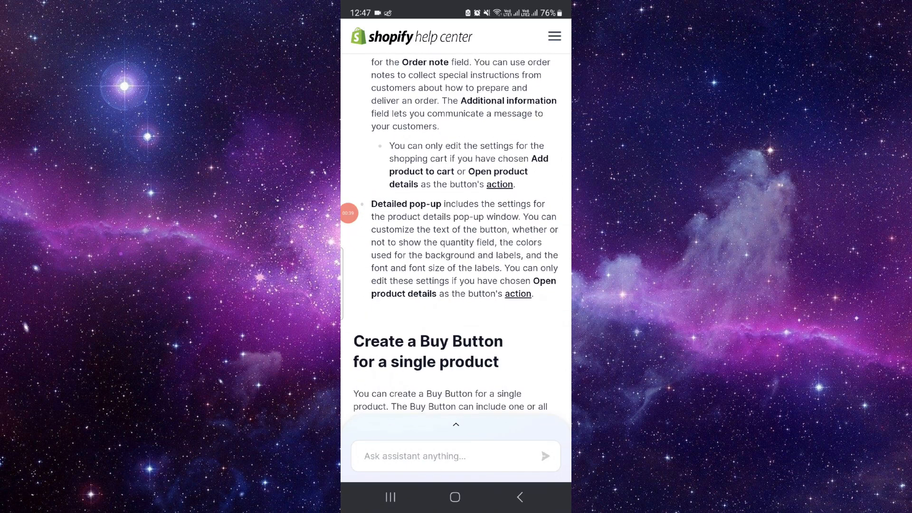
{"action": "scroll", "scroll_direction": "down", "scroll_amount": 3}
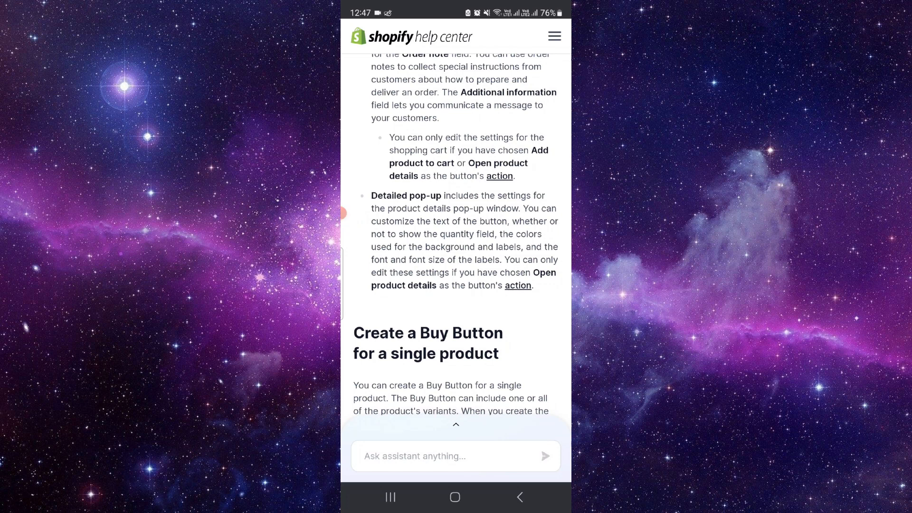
Step: Return the phone to its home screen, leaving the Help Center article
{"action": "left_click", "coordinate": [455, 497]}
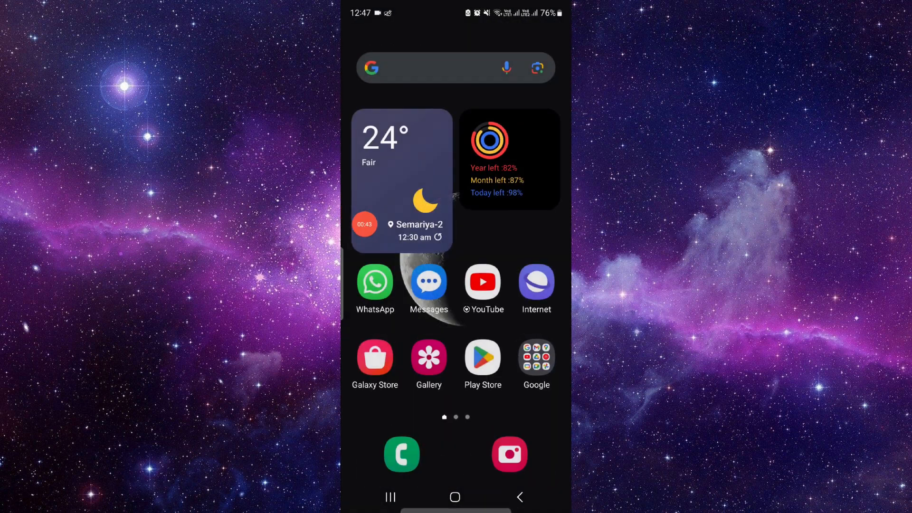